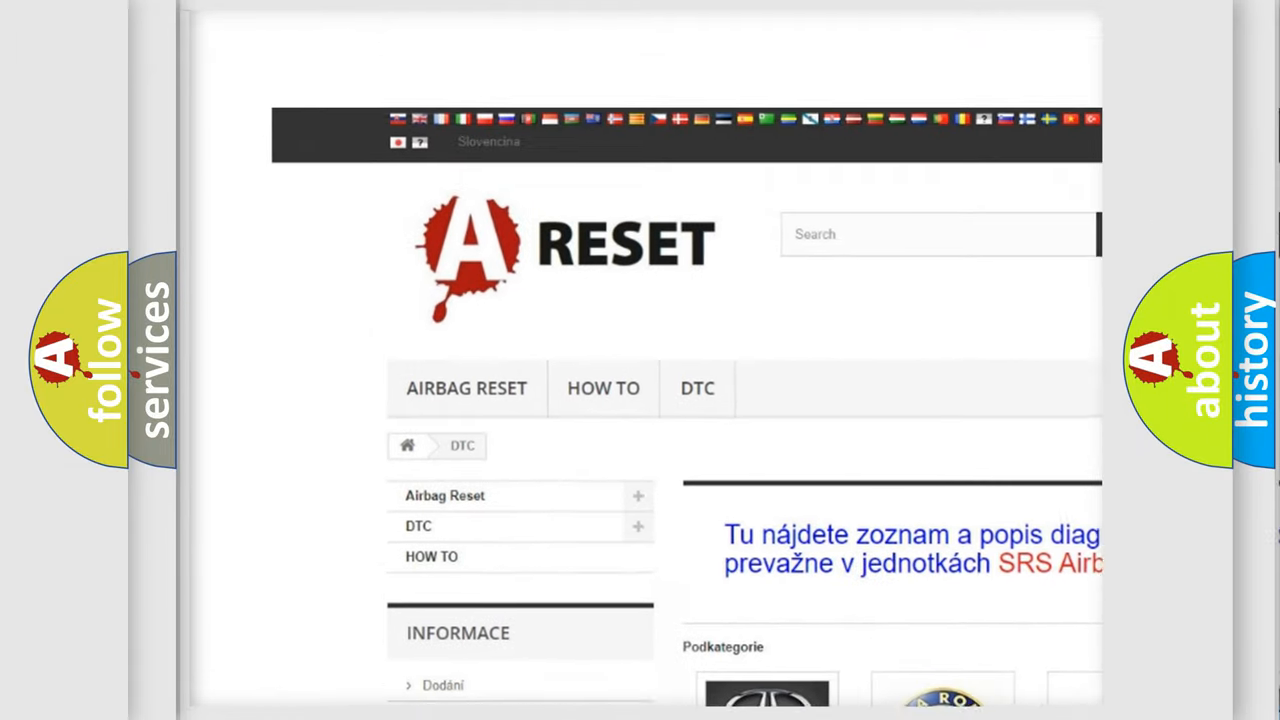
Step: Browse the DTC category tiles, then view the Alfa Romeo diagnostic trouble code list
scroll("down", 3)
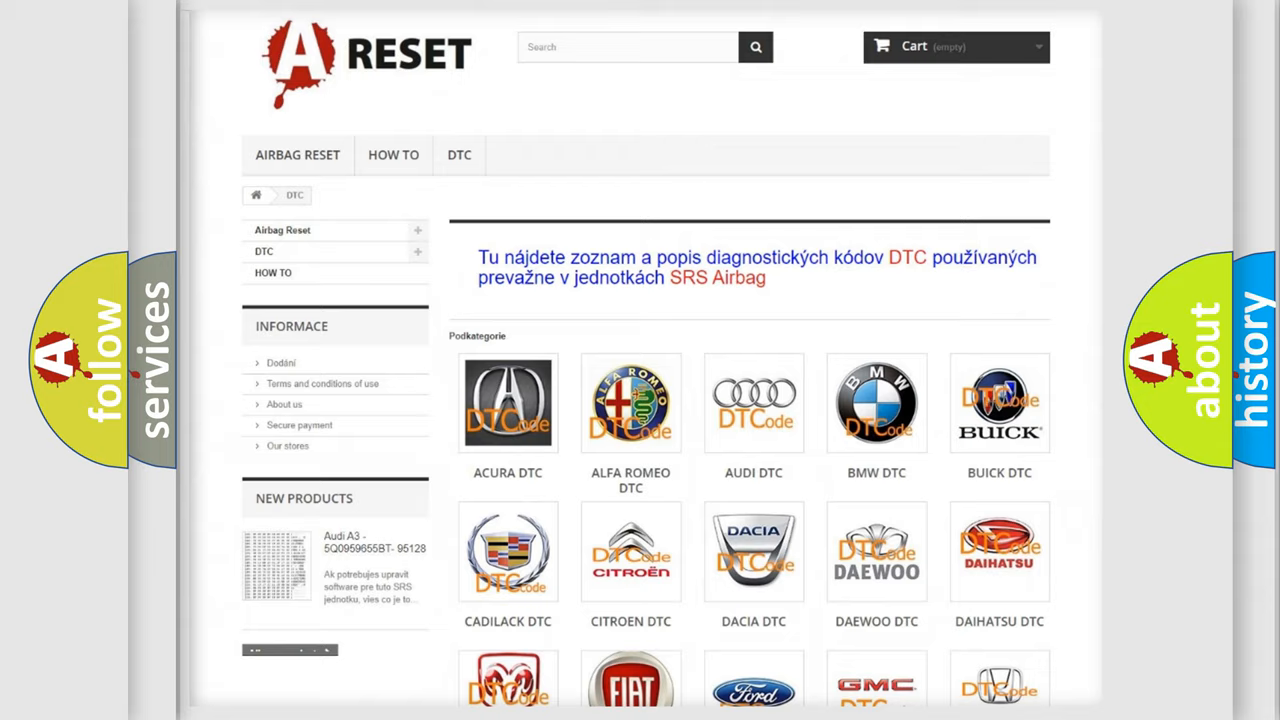
scroll("up", 3)
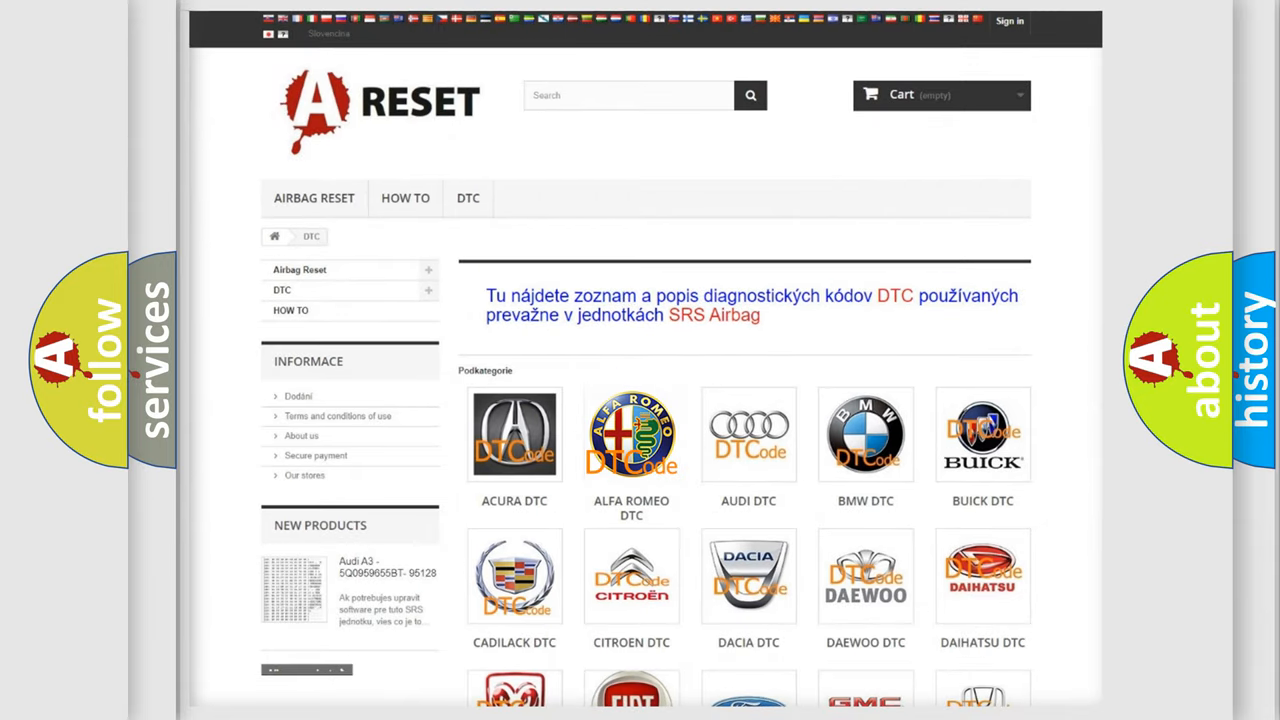
left_click(632, 434)
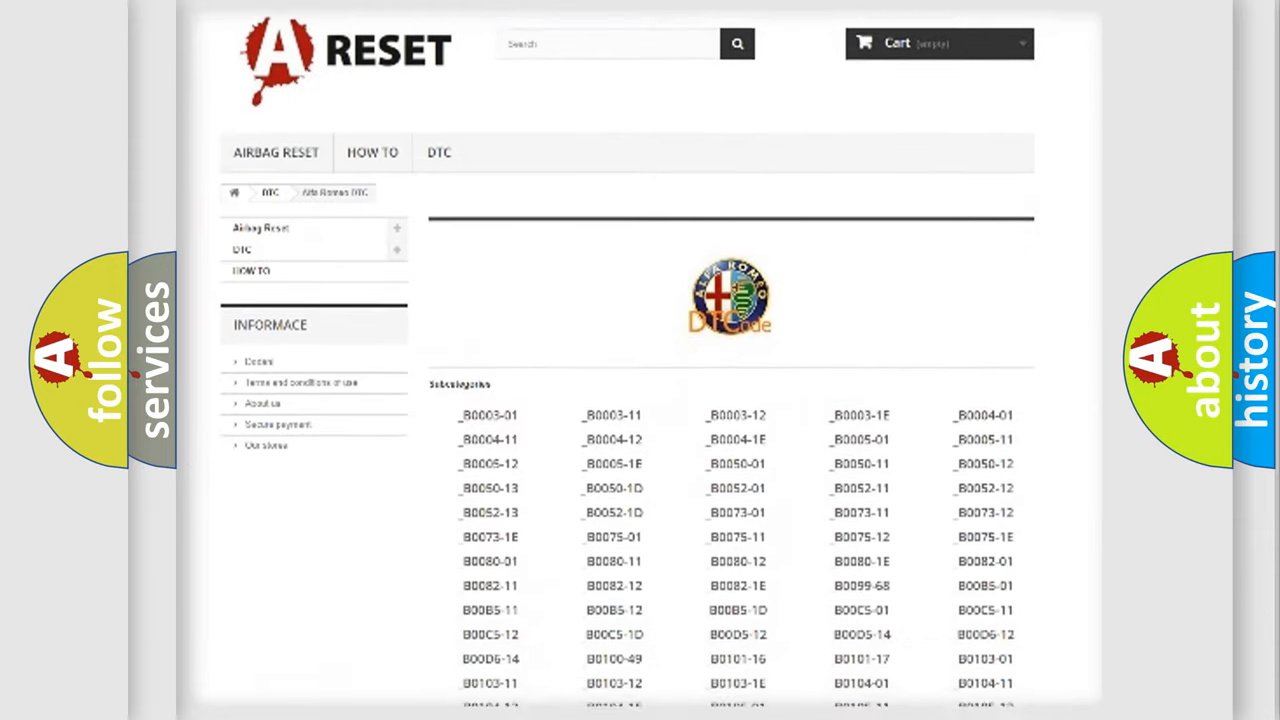
scroll("down", 3)
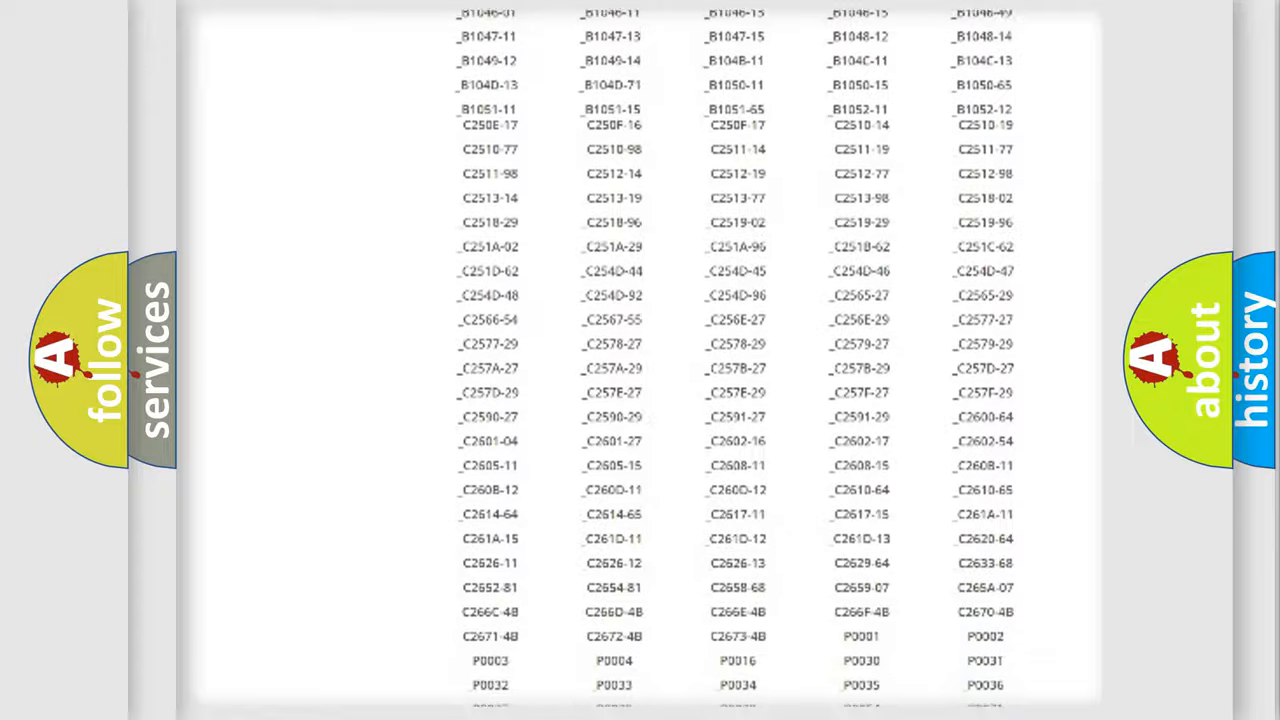